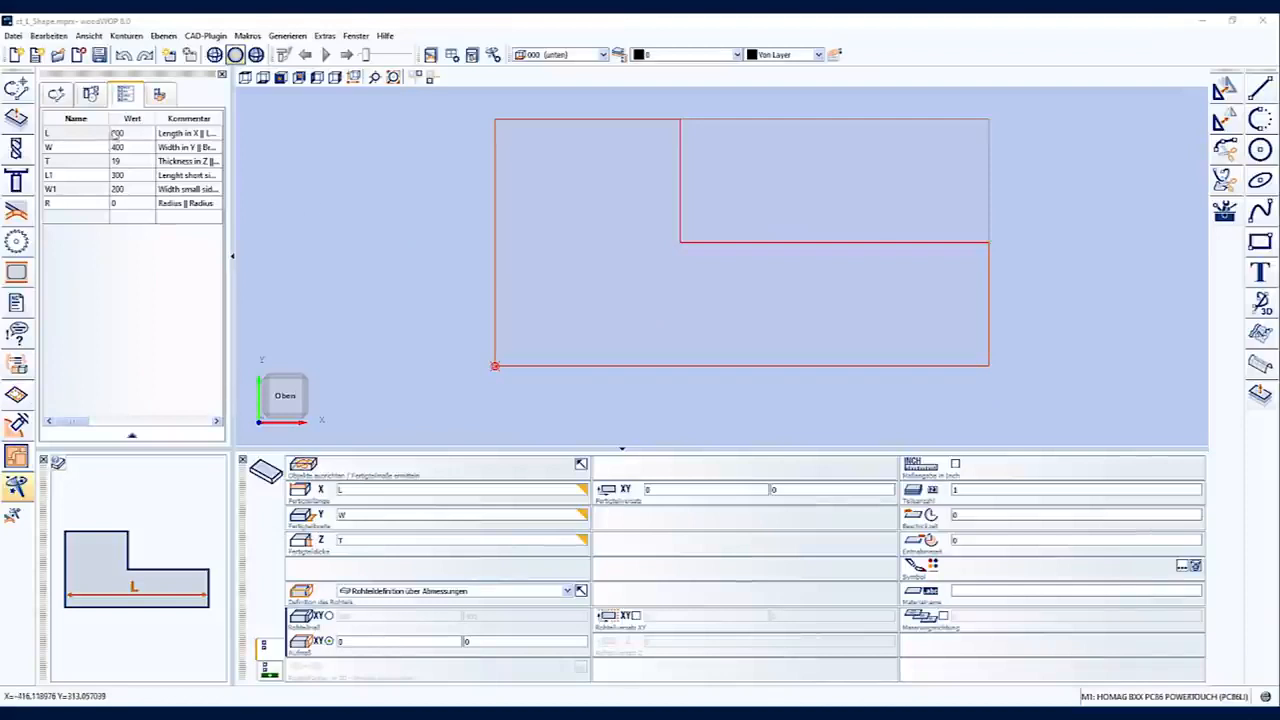
Preview the L, T and W1 variables, then edge the L-contour with Glue_EVA_2mm sides and Glue_EVA_1mm arc.
{"action": "left_click", "coordinate": [80, 148]}
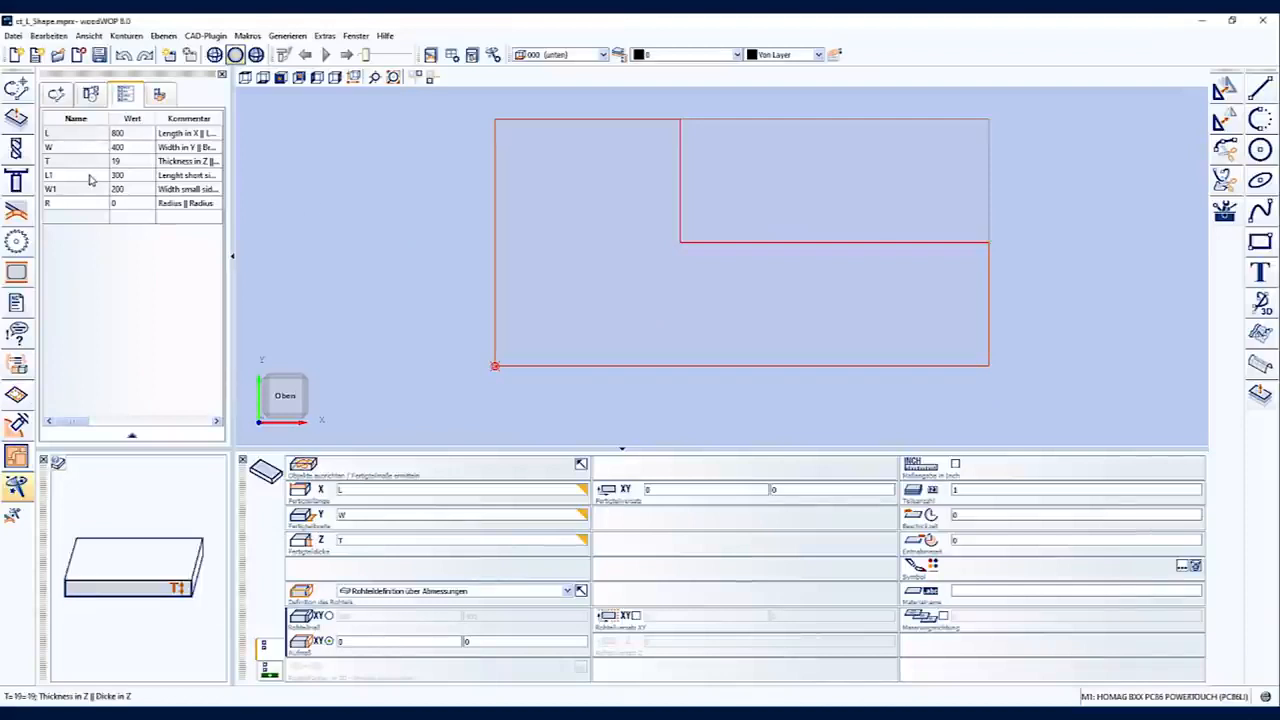
{"action": "left_click", "coordinate": [50, 188]}
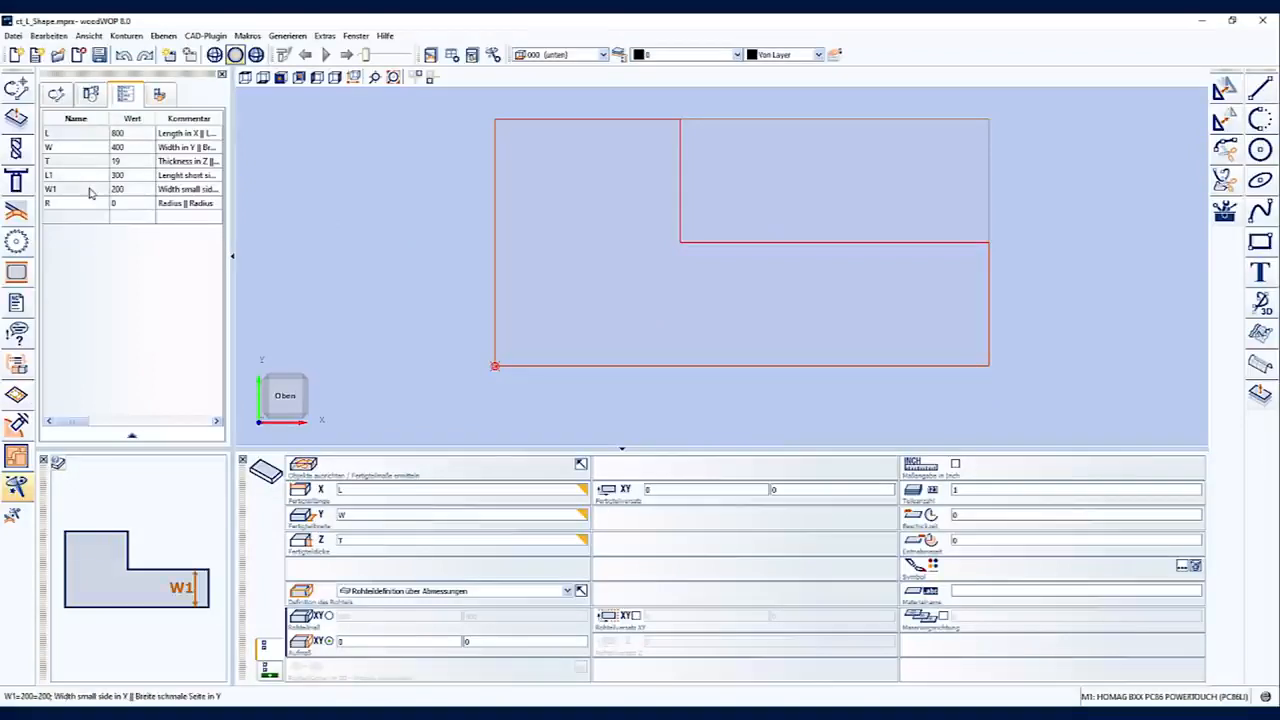
{"action": "left_click", "coordinate": [76, 204]}
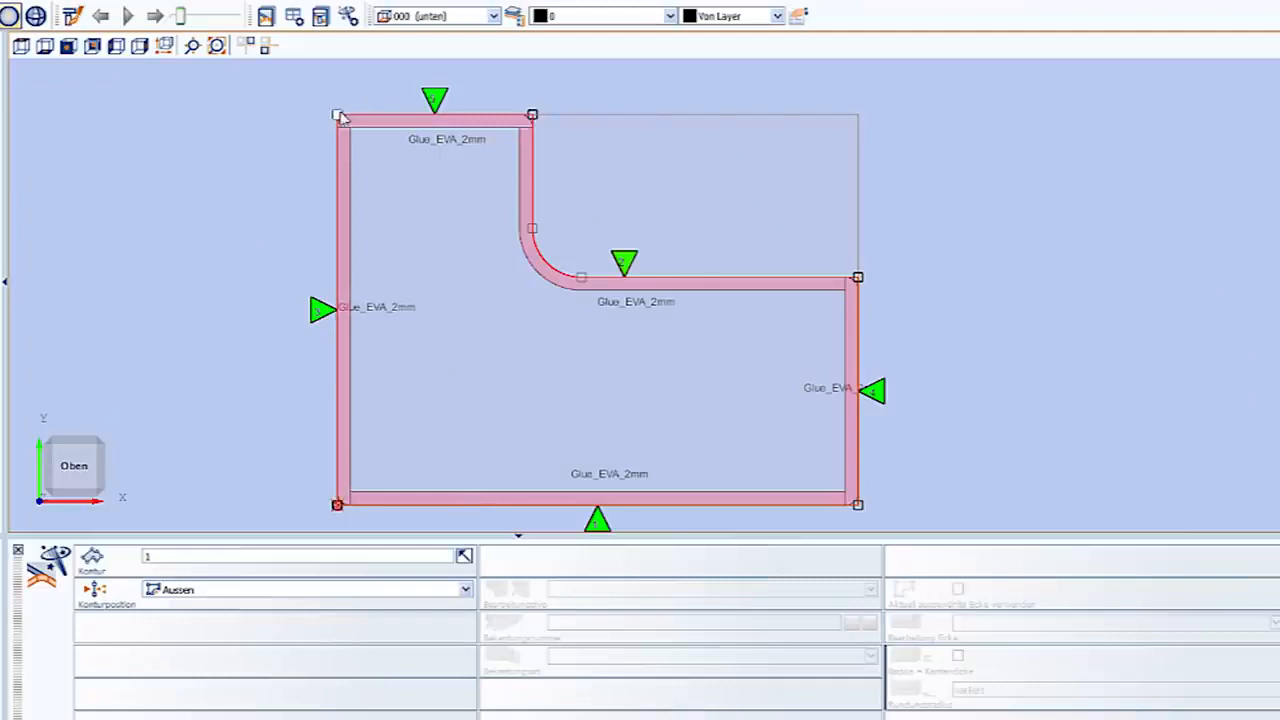
{"action": "left_click", "coordinate": [338, 114]}
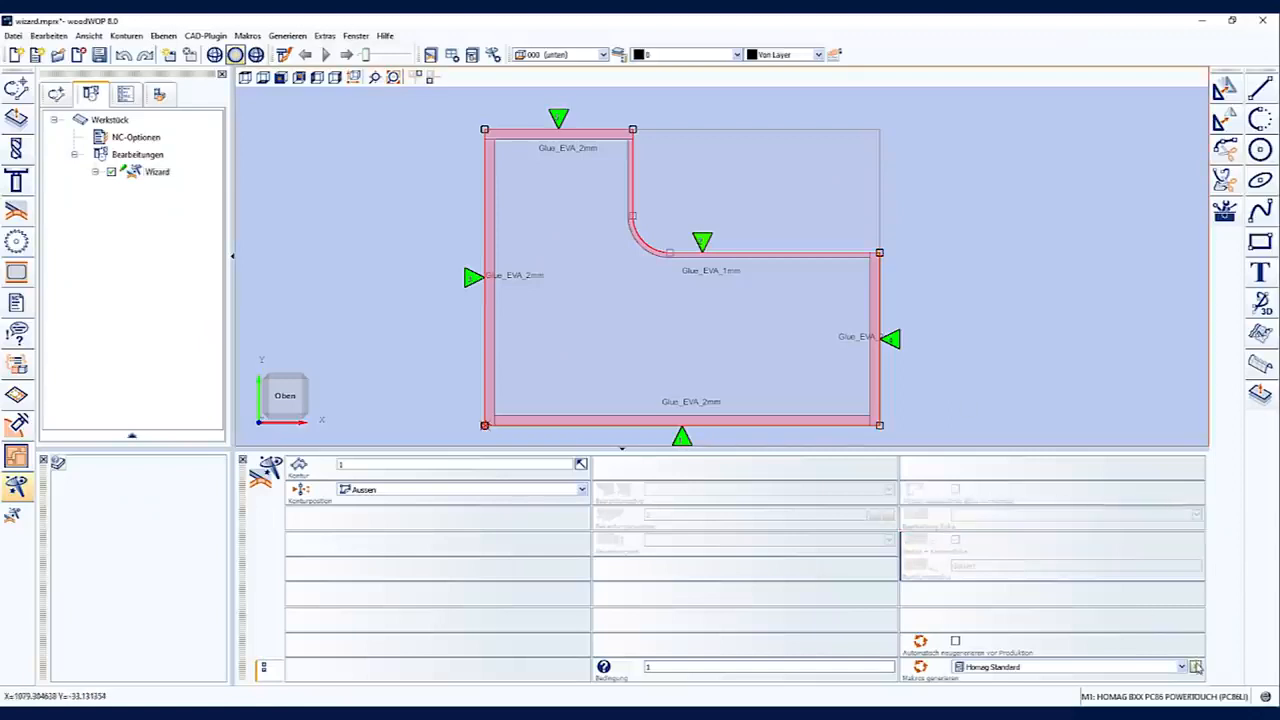
Expand the Edge Wizard operations and show a Flush trim step in 3D with its machining head.
{"action": "left_click", "coordinate": [96, 172]}
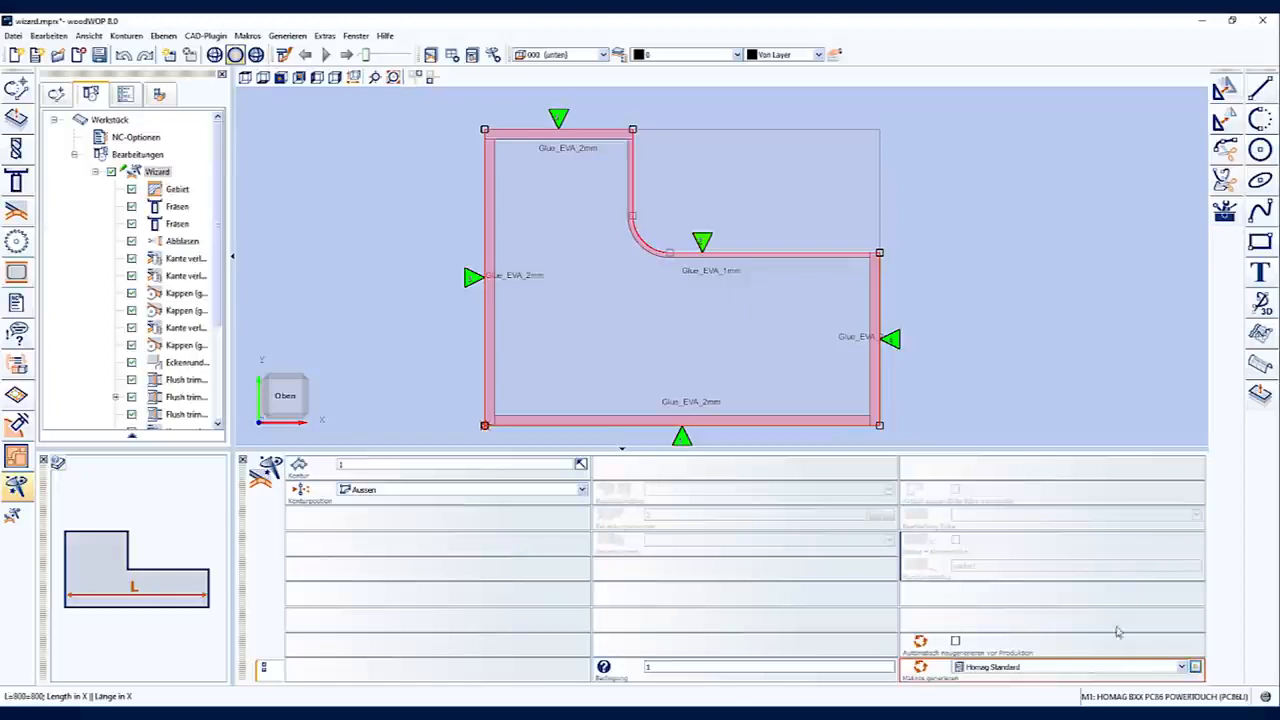
{"action": "mouse_move", "coordinate": [248, 190]}
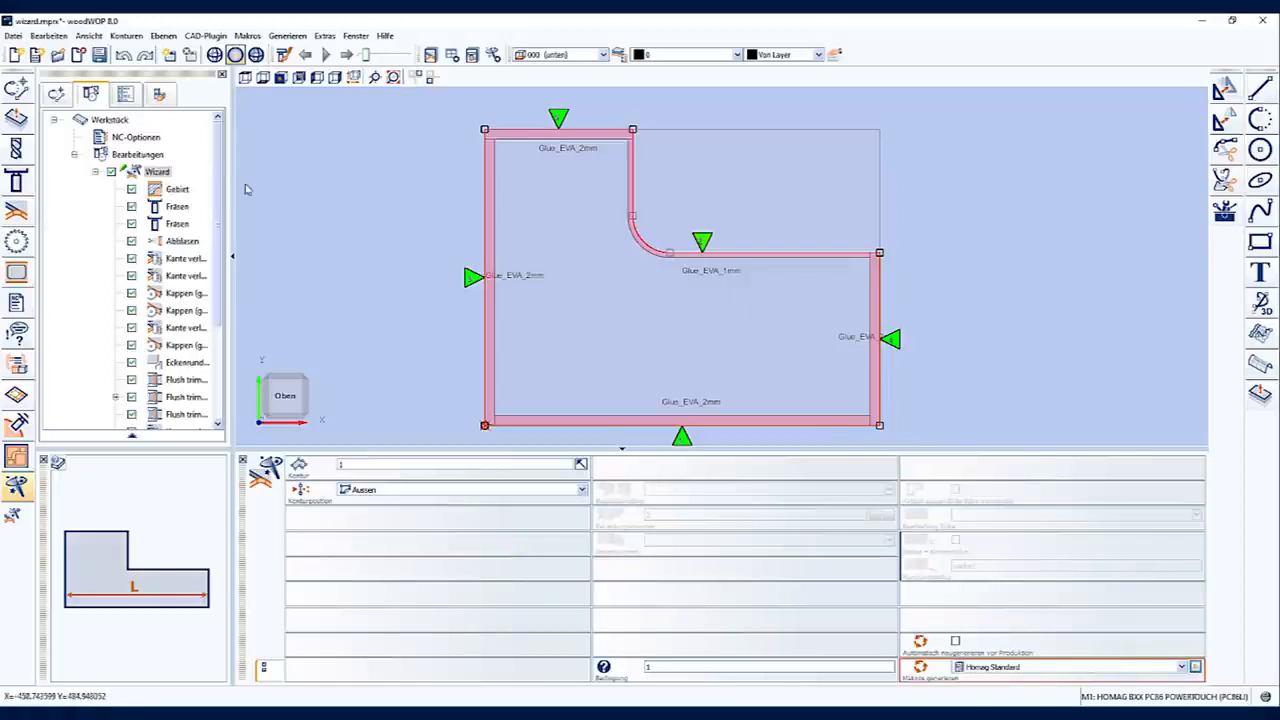
{"action": "scroll", "scroll_direction": "down", "scroll_amount": 3}
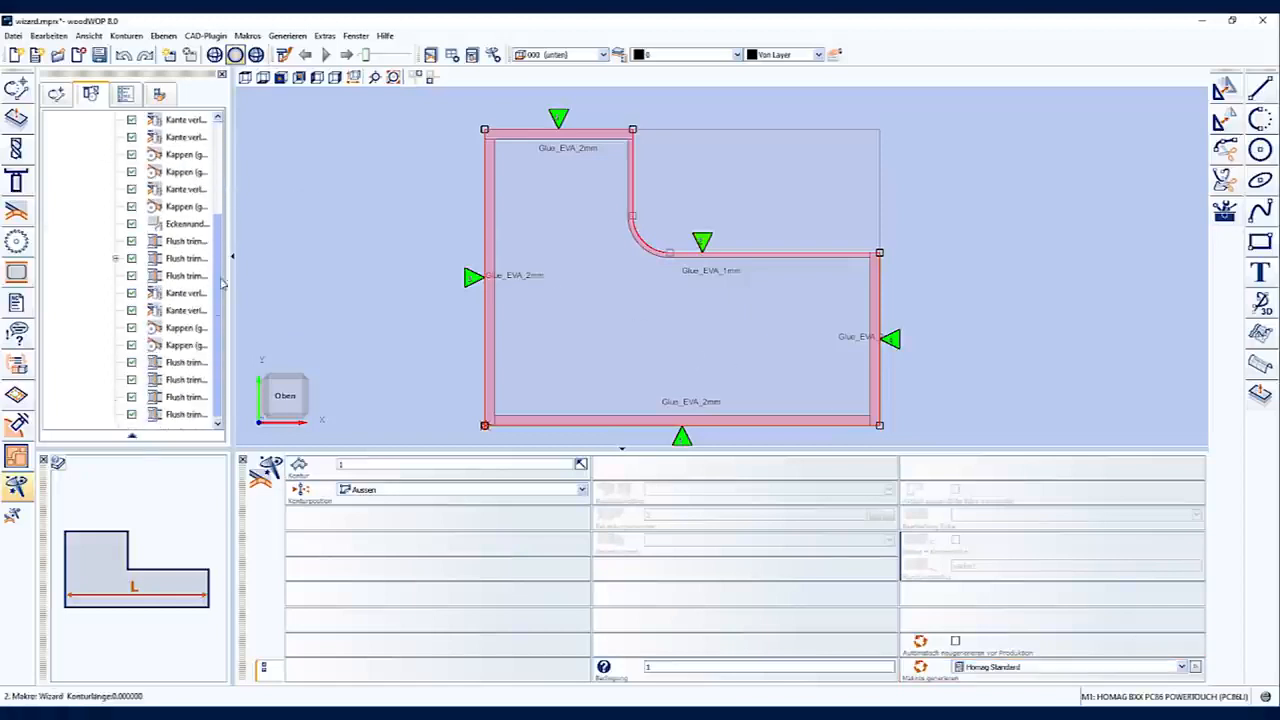
{"action": "left_click", "coordinate": [184, 380]}
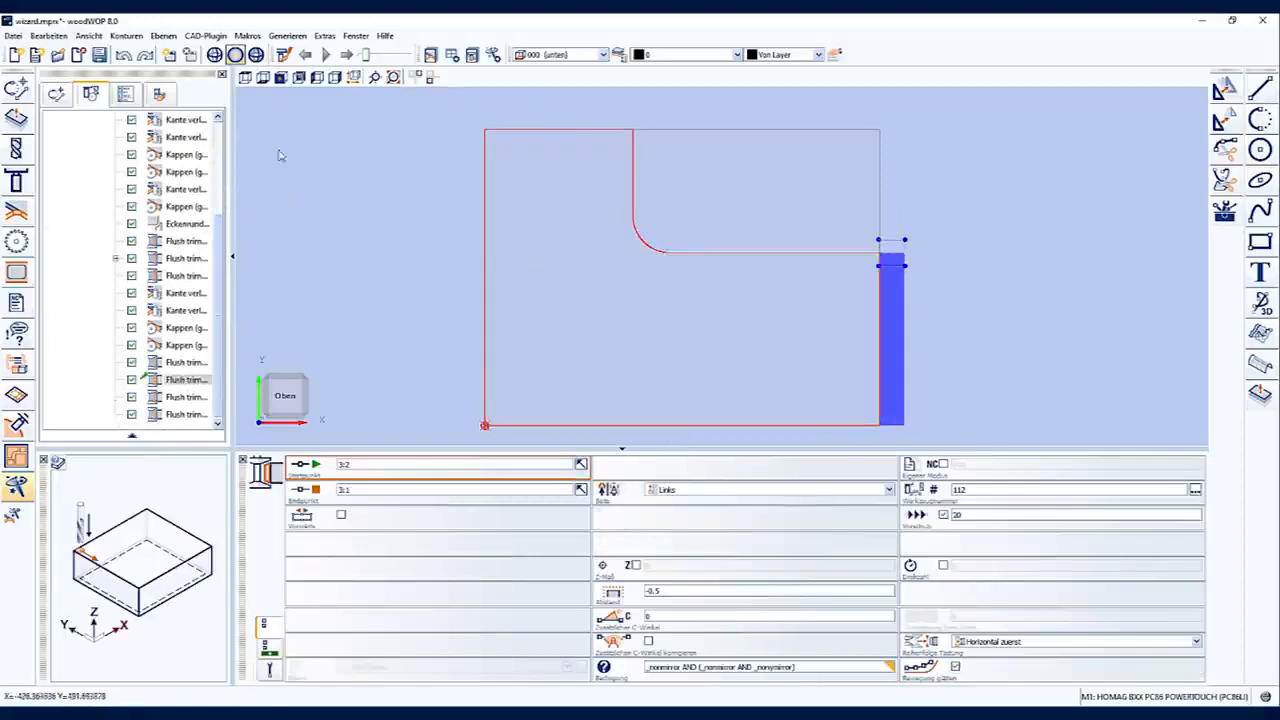
{"action": "left_click", "coordinate": [336, 78]}
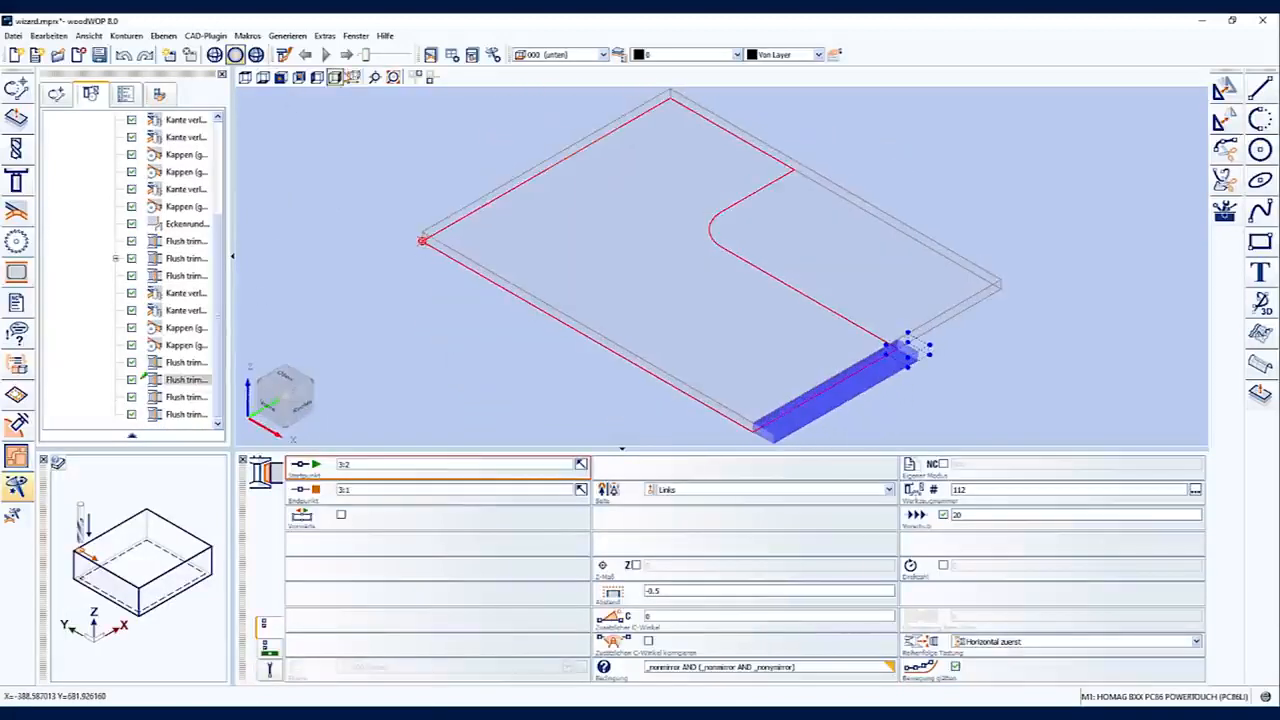
{"action": "left_click", "coordinate": [324, 54]}
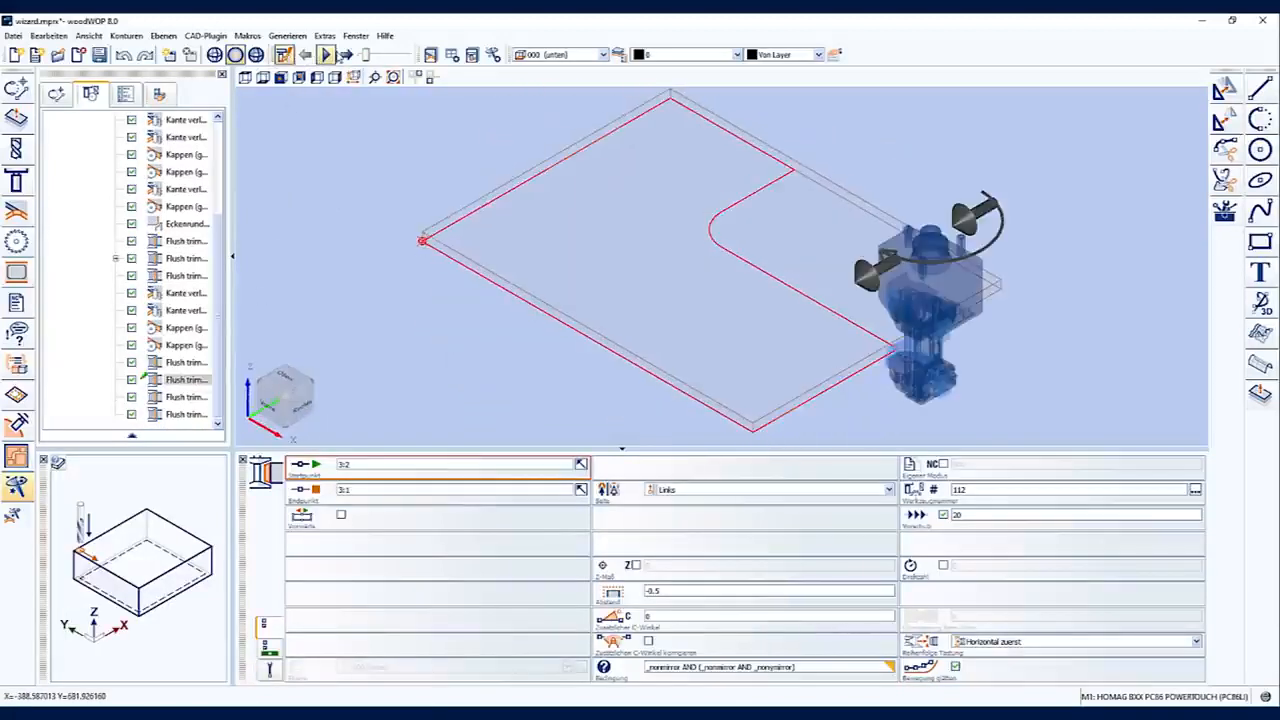
{"action": "left_click", "coordinate": [346, 54]}
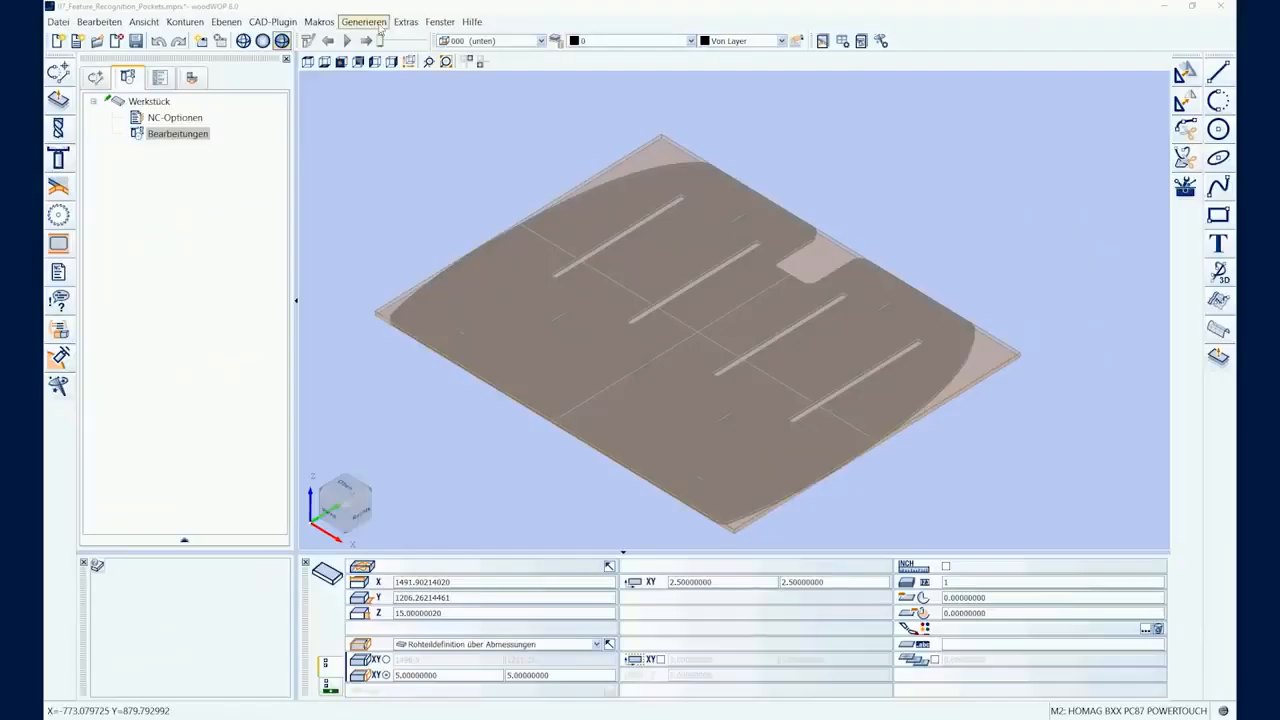
Start Feature-Erkennung from the Generieren menu on the grooved panel.
{"action": "left_click", "coordinate": [364, 20]}
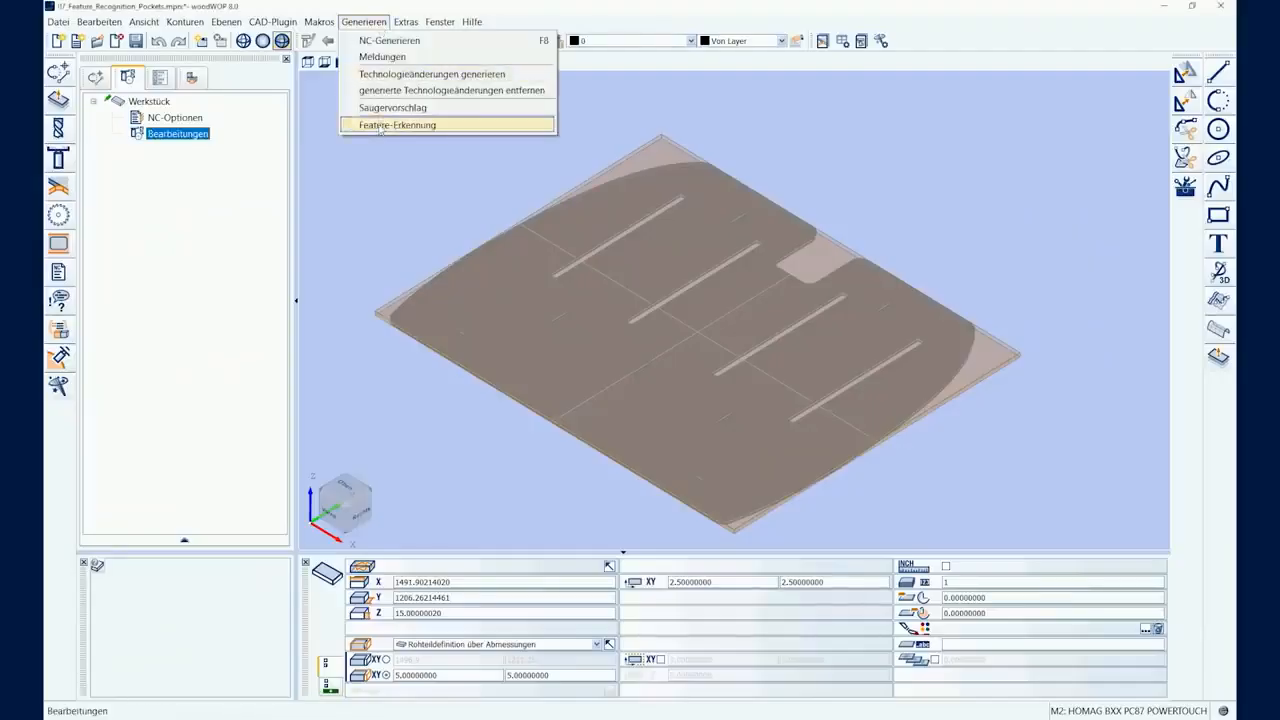
{"action": "left_click", "coordinate": [396, 124]}
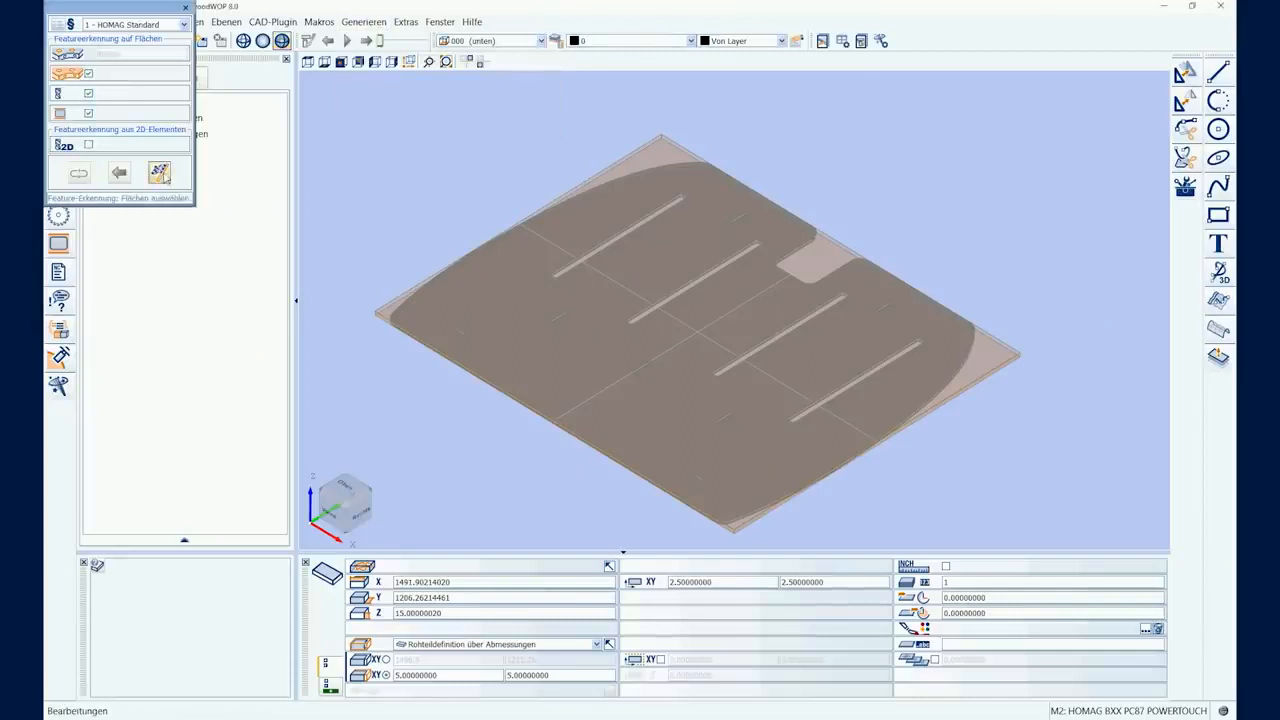